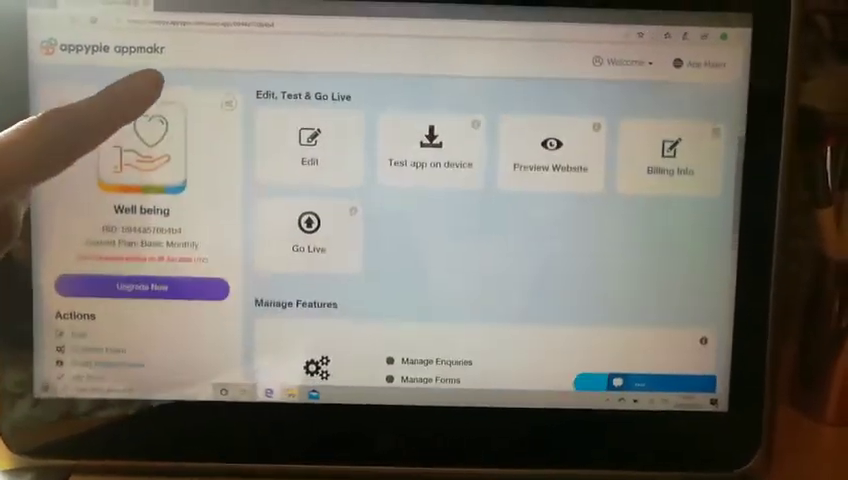
Scroll down the feature catalogue to the ecommerce features available for the app.
{"action": "scroll", "scroll_direction": "down", "scroll_amount": 3}
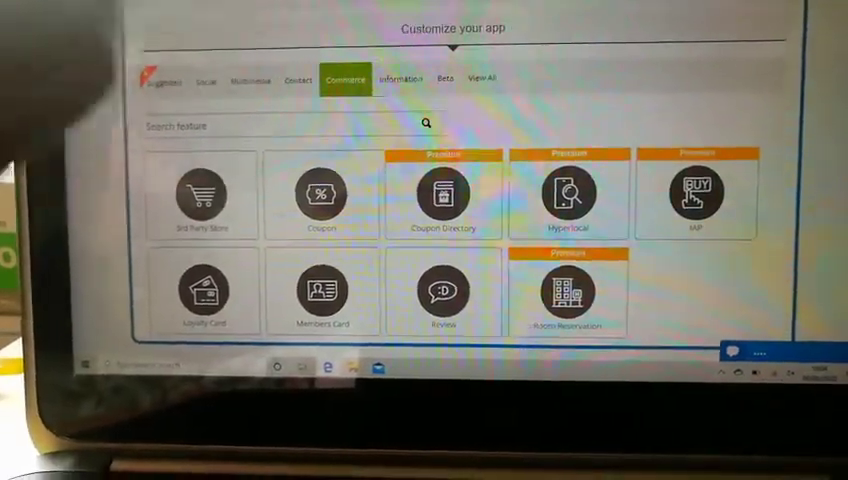
Browse the Information category's blog, page and document features and the Beta features.
{"action": "left_click", "coordinate": [400, 80]}
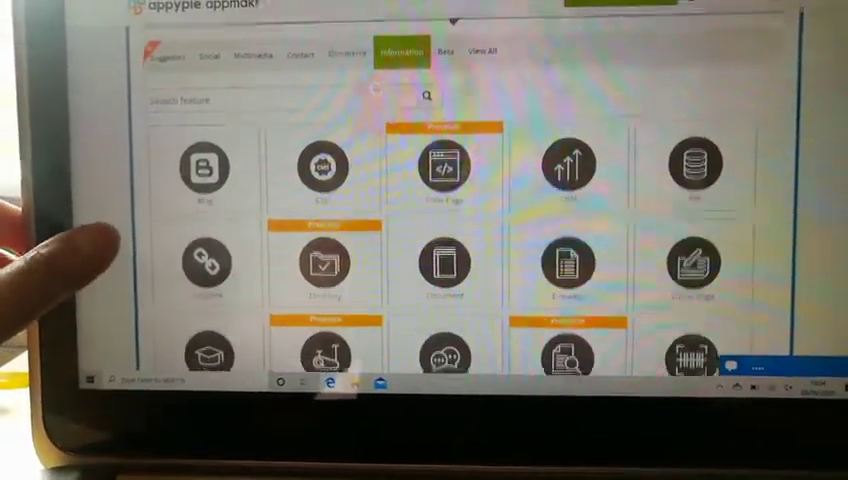
{"action": "scroll", "scroll_direction": "down", "scroll_amount": 3}
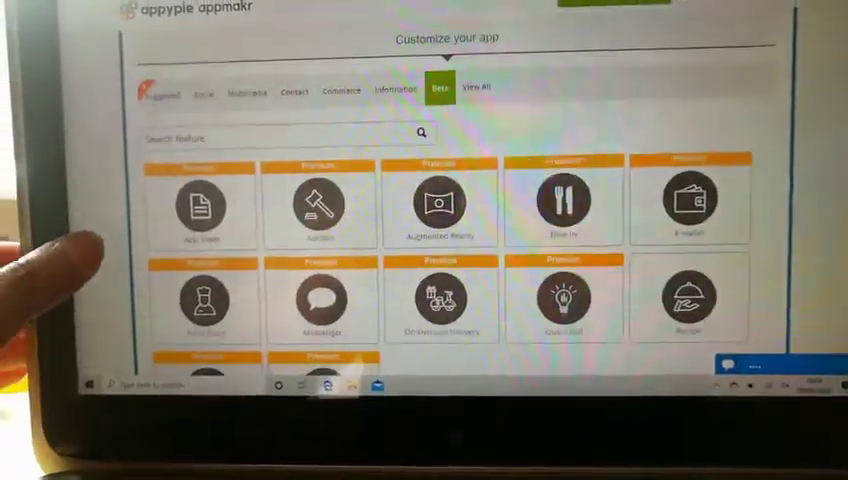
{"action": "scroll", "scroll_direction": "down", "scroll_amount": 3}
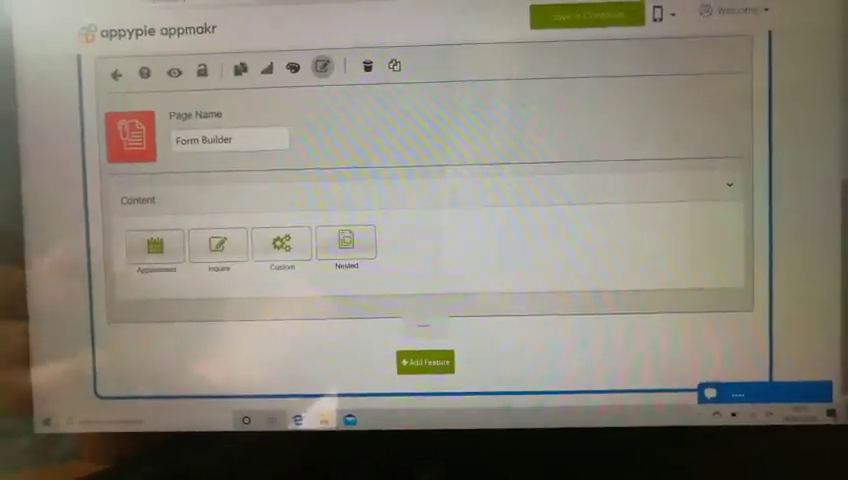
Select the Inquiry tile to load the inquiry form with name, email, company and phone fields.
{"action": "left_click", "coordinate": [154, 244]}
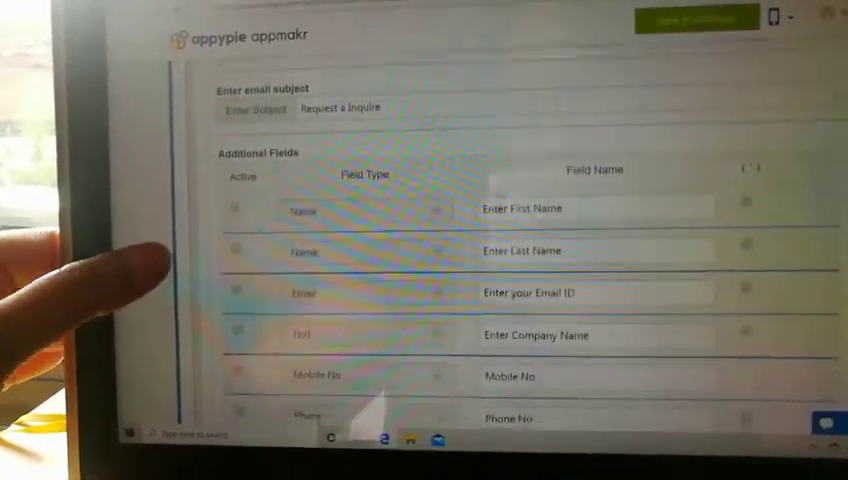
Scroll past the additional fields to the header image, FORM1, FORM2 and language settings.
{"action": "scroll", "scroll_direction": "down", "scroll_amount": 3}
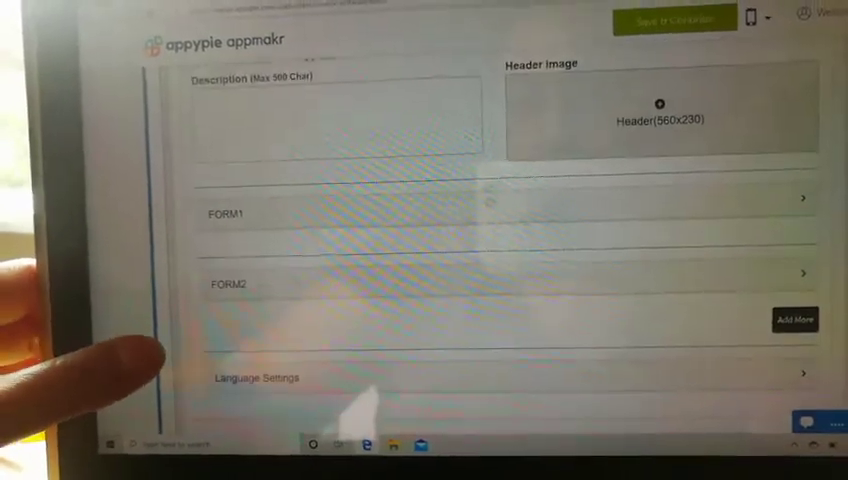
{"action": "left_click", "coordinate": [224, 212]}
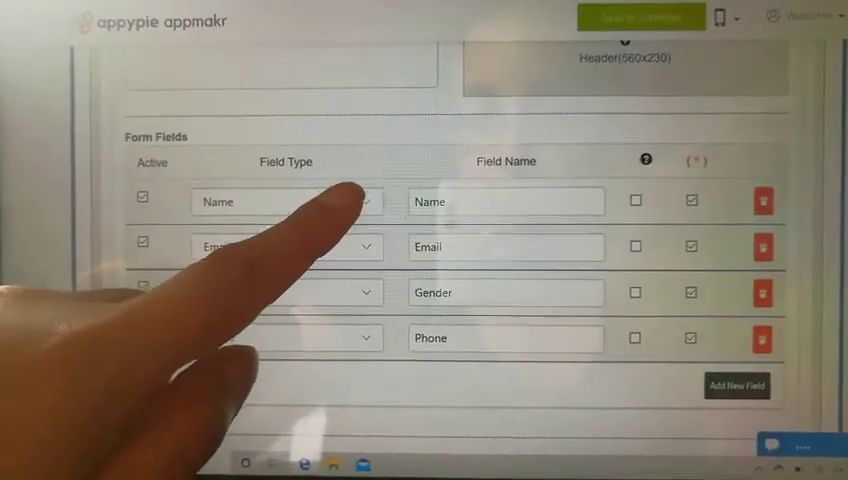
Expand Advanced Settings to reveal the fax number, API key and secret key fields.
{"action": "left_click", "coordinate": [290, 200]}
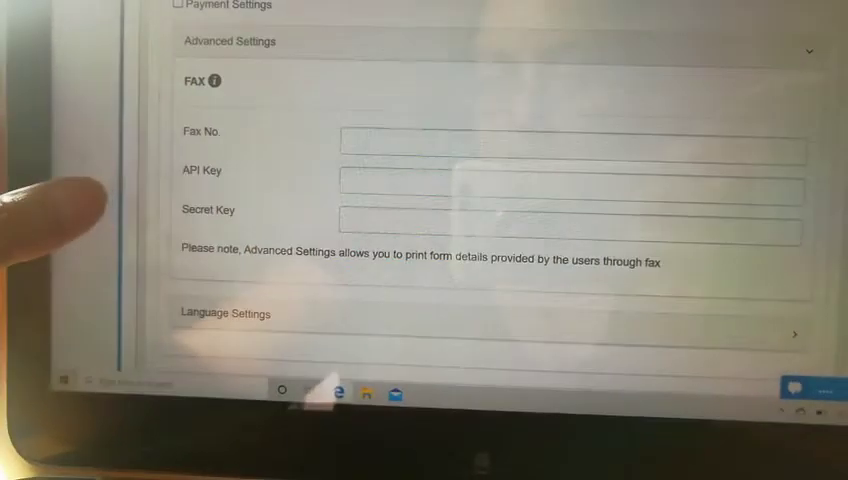
Scroll through the Language Settings submission, error and success message texts.
{"action": "scroll", "scroll_direction": "down", "scroll_amount": 3}
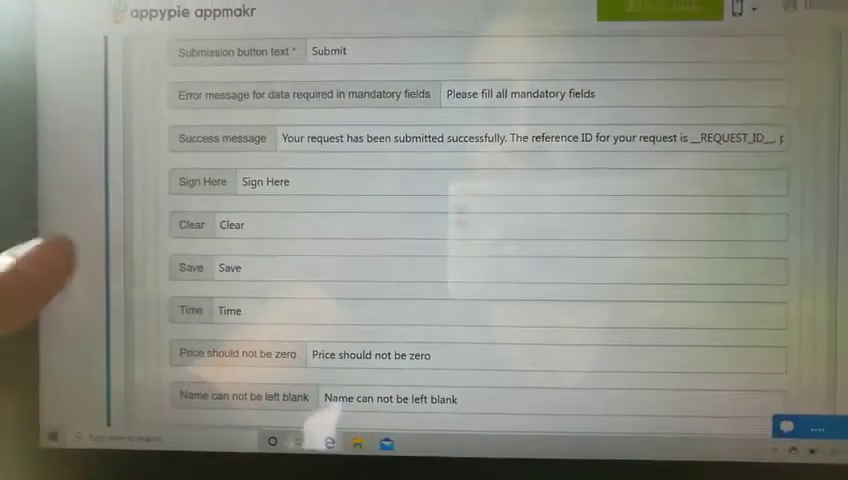
{"action": "scroll", "scroll_direction": "down", "scroll_amount": 3}
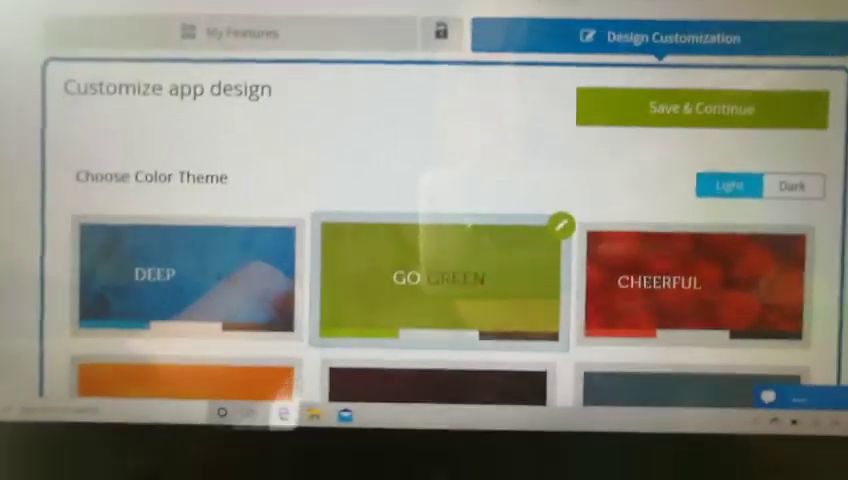
Scroll past fonts and colours to the Grid Matrix, Image, 3D Slide and Stamp layouts.
{"action": "scroll", "scroll_direction": "down", "scroll_amount": 3}
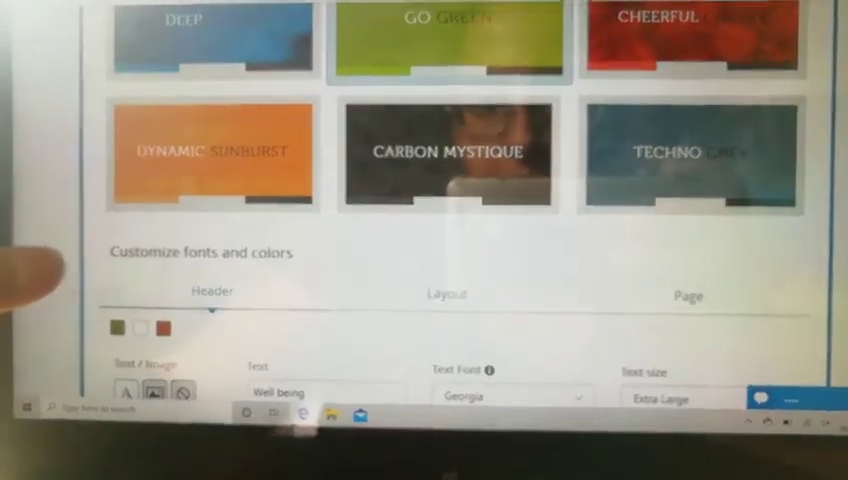
{"action": "scroll", "scroll_direction": "down", "scroll_amount": 3}
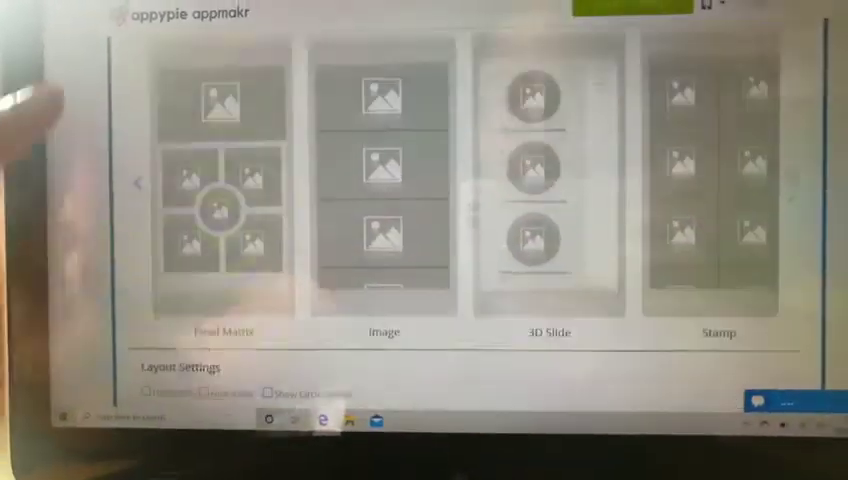
Scroll past the List, Matrix and Slide Out layouts to the app icon, background and splash screen settings.
{"action": "scroll", "scroll_direction": "down", "scroll_amount": 3}
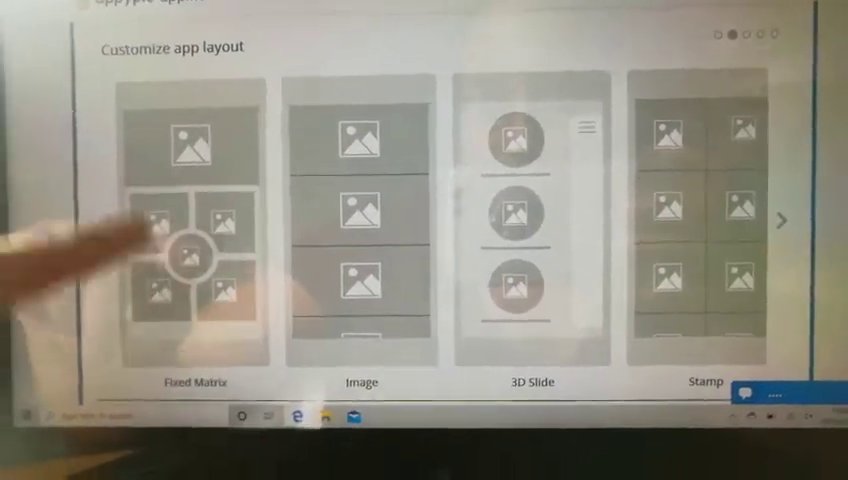
{"action": "scroll", "scroll_direction": "down", "scroll_amount": 3}
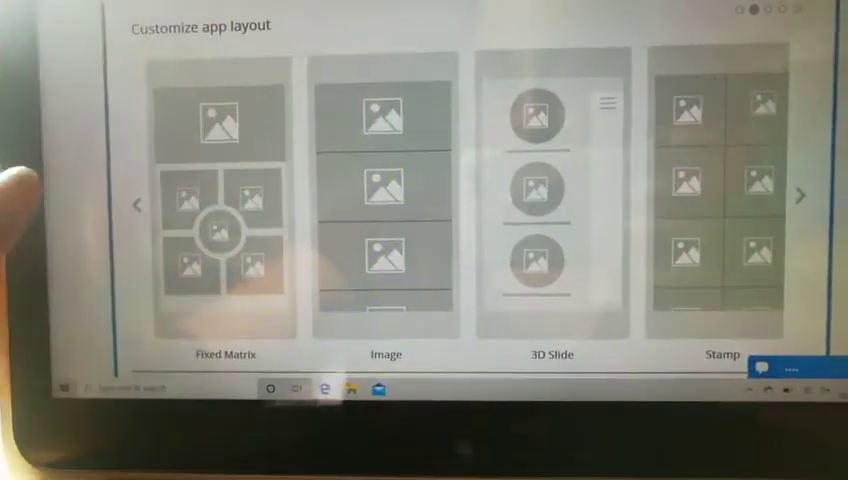
{"action": "scroll", "scroll_direction": "down", "scroll_amount": 3}
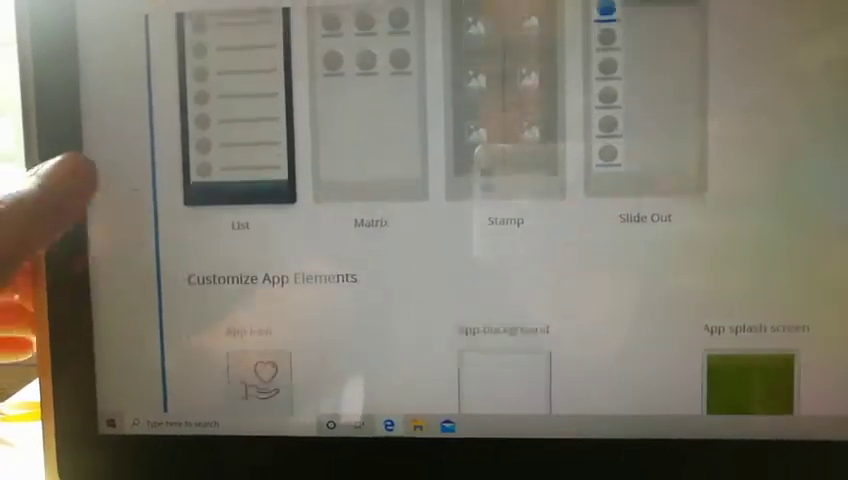
Scroll the website preview to the Skills growth, Contact coach and Review progress sections.
{"action": "scroll", "scroll_direction": "down", "scroll_amount": 3}
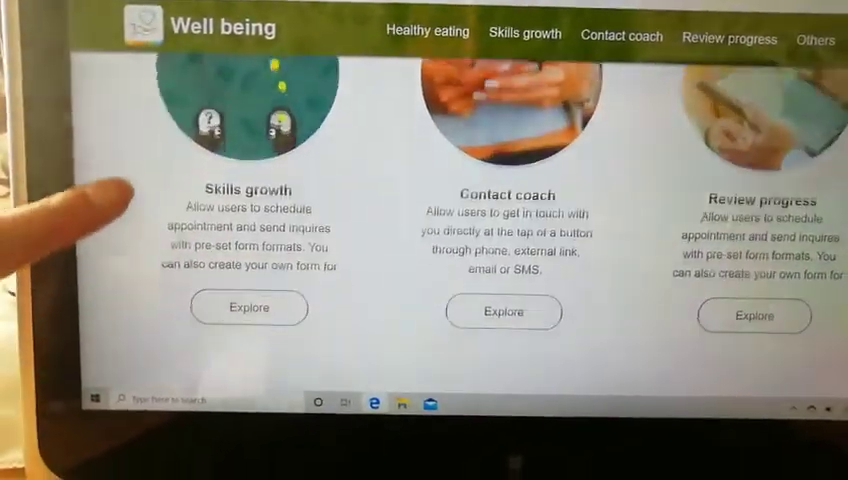
Scroll the Billing Information page to the Free Trial plan details.
{"action": "scroll", "scroll_direction": "down", "scroll_amount": 3}
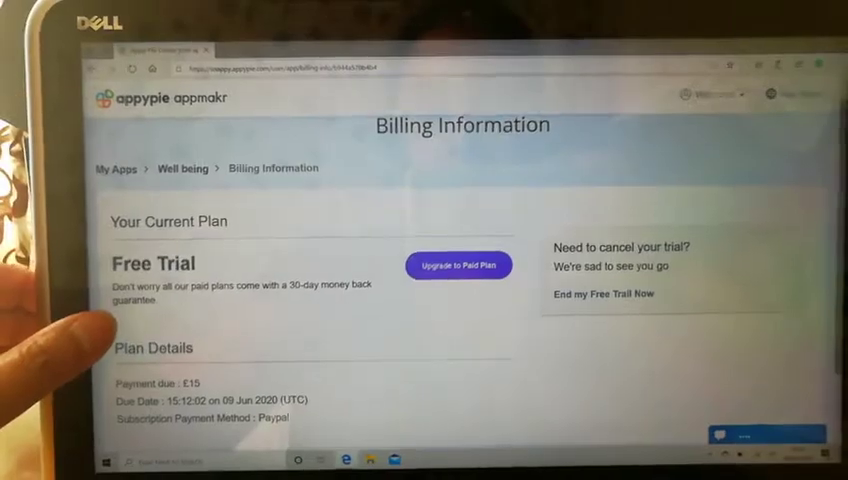
{"action": "left_click", "coordinate": [458, 264]}
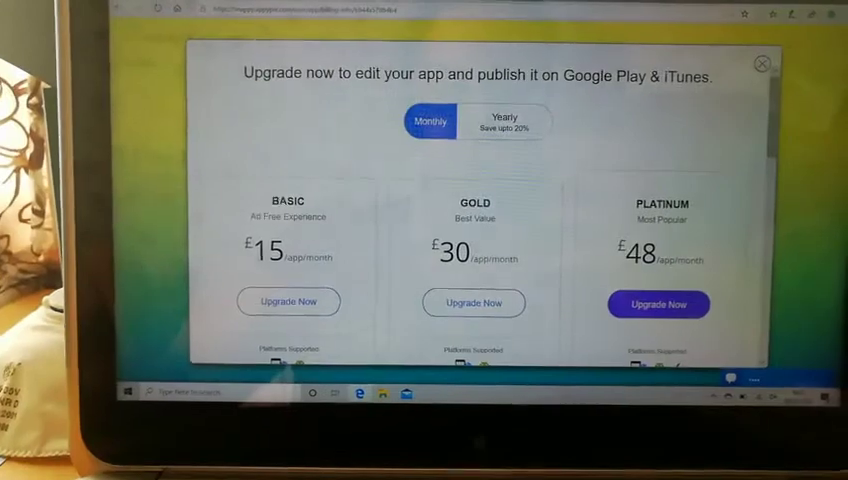
Scroll the upgrade dialog down to reveal the Basic, Gold and Platinum plan features.
{"action": "scroll", "scroll_direction": "down", "scroll_amount": 3}
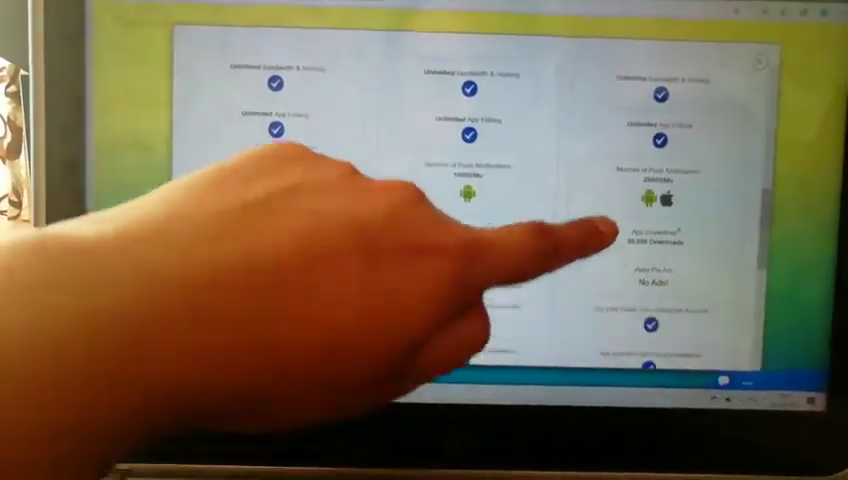